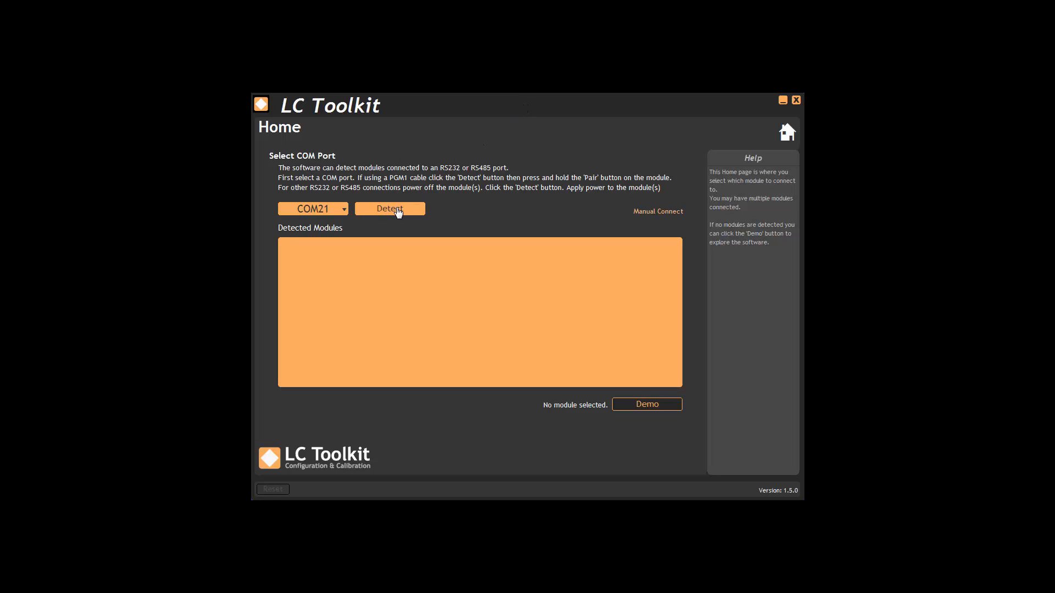
Detect and connect the COM21 module, then briefly show and hide the relay and input states.
click(389, 207)
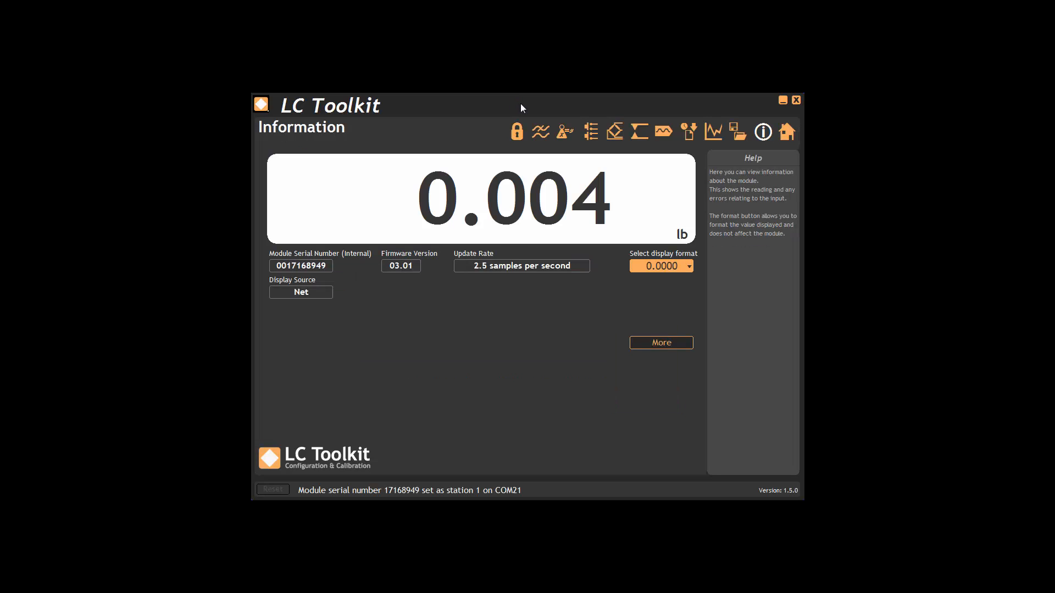
mouse_move(528, 105)
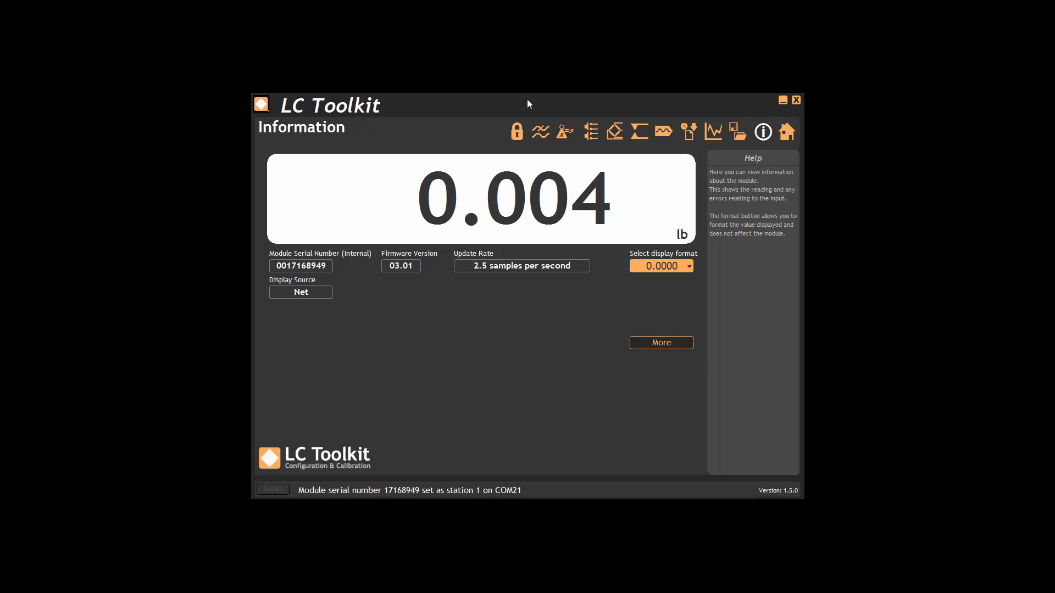
mouse_move(516, 122)
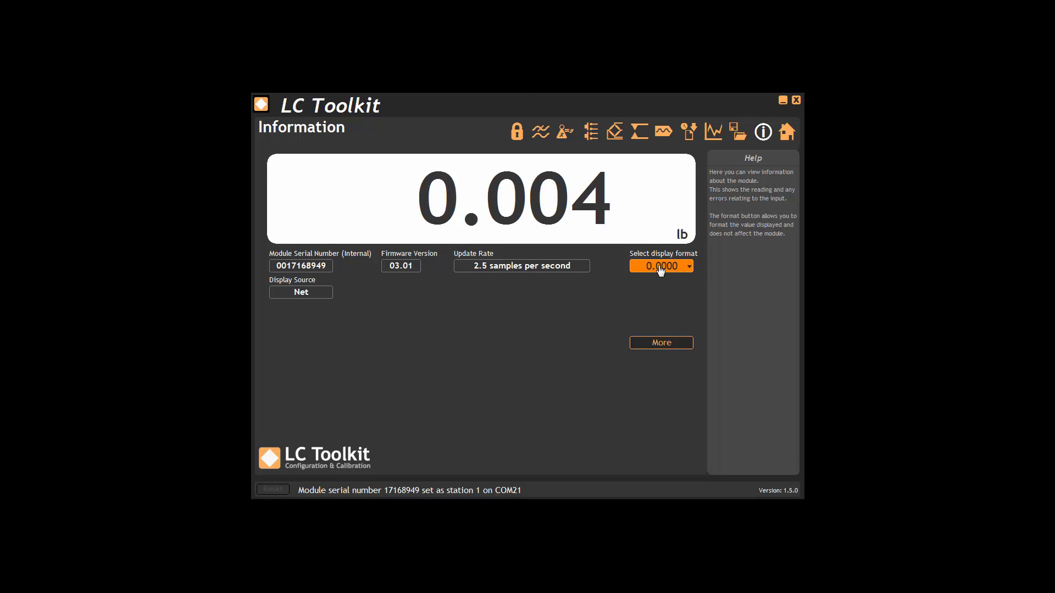
click(660, 342)
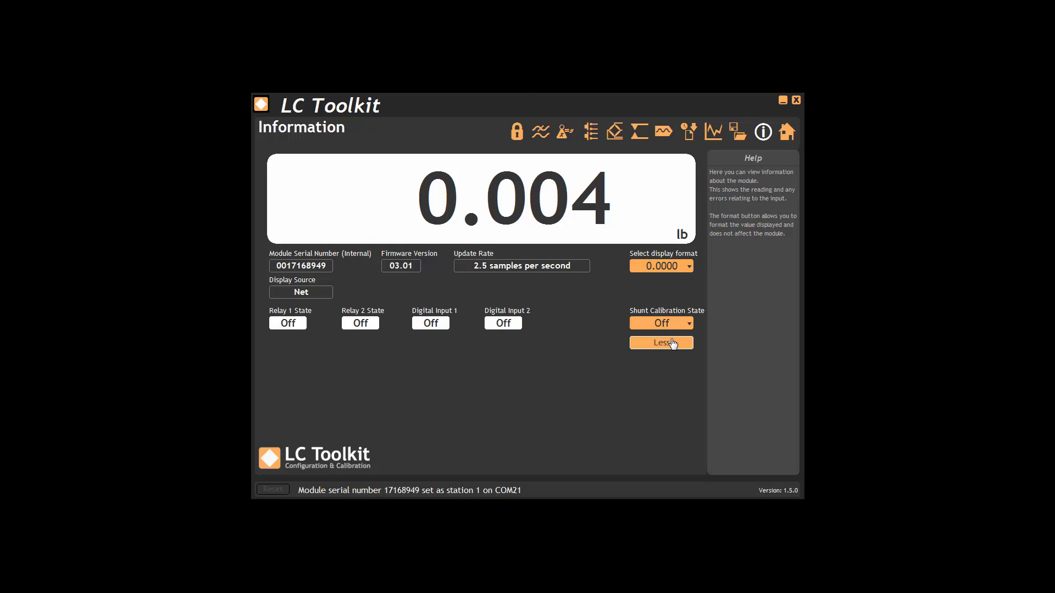
click(661, 342)
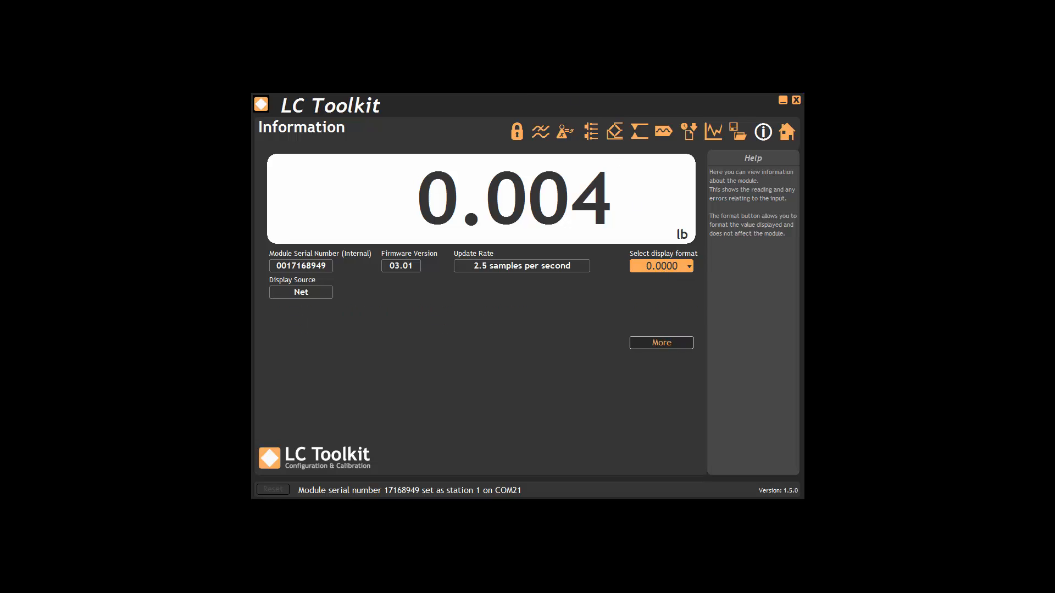
mouse_move(738, 132)
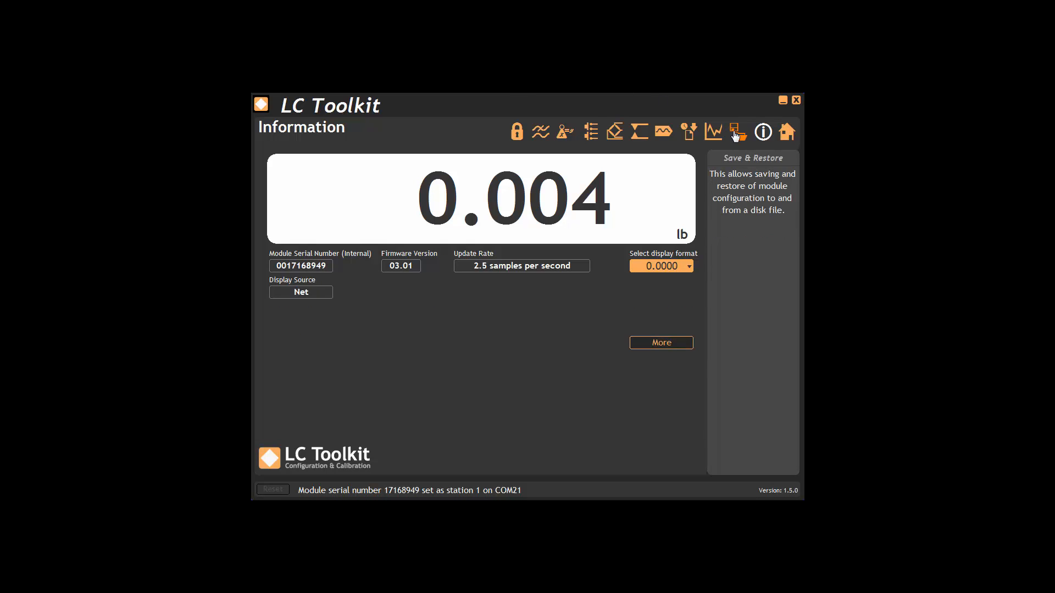
Browse Save & Restore and the live Trend Chart, ending on Logging with a 1000 ms interval.
click(737, 132)
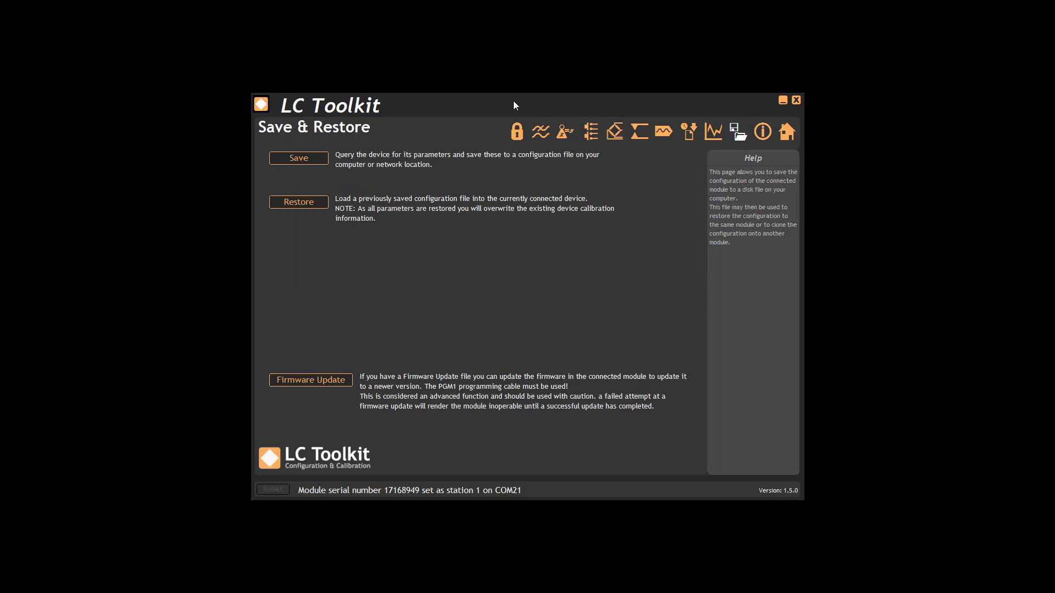
mouse_move(712, 132)
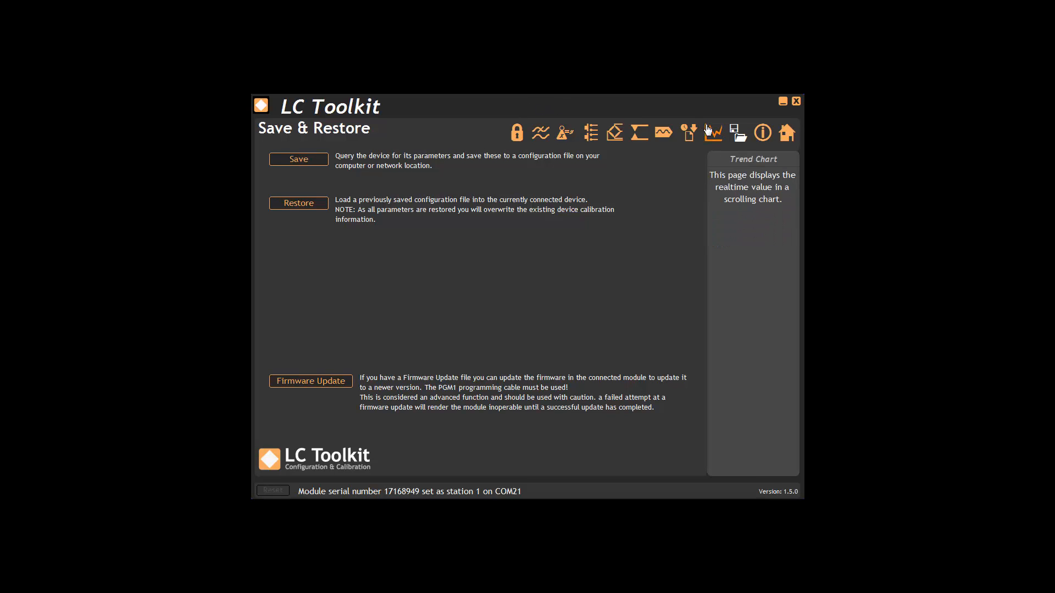
click(713, 132)
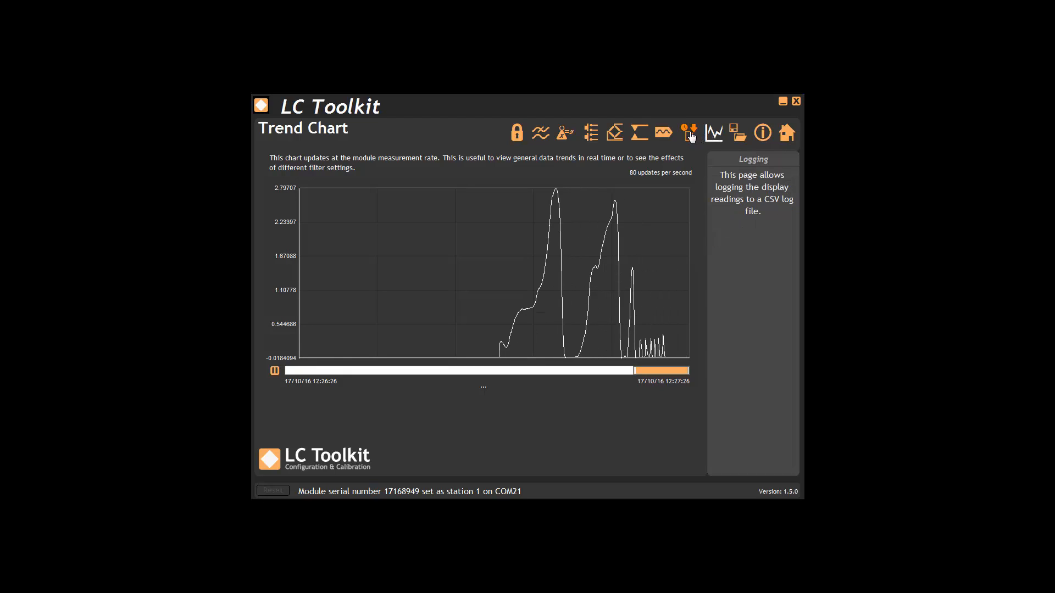
click(688, 132)
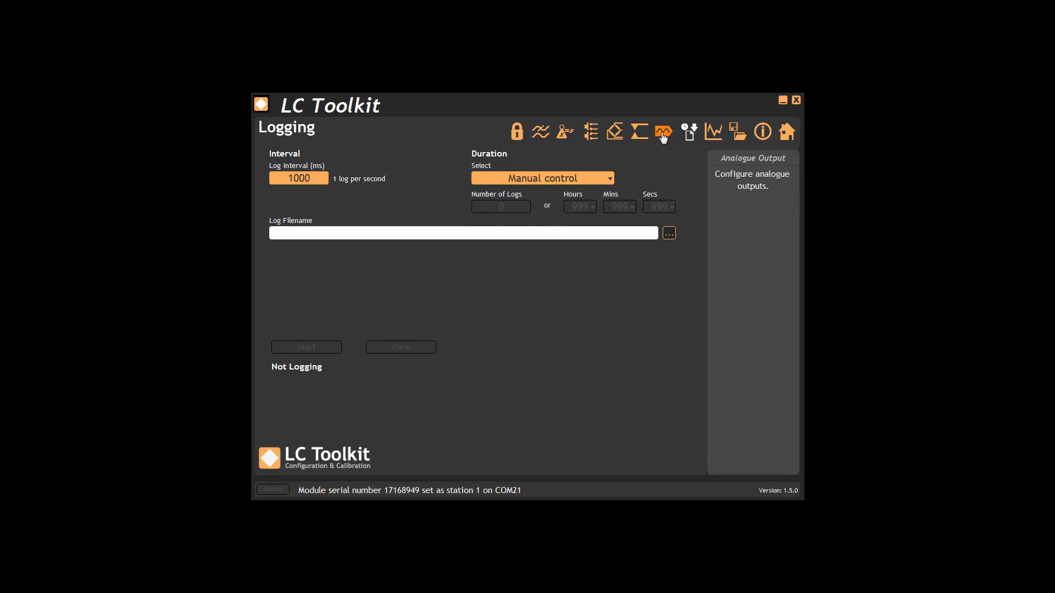
View the Automatic and Advanced Trimming tabs of Analogue Output, returning to Manual 0–10 on 4–20 mA.
click(662, 131)
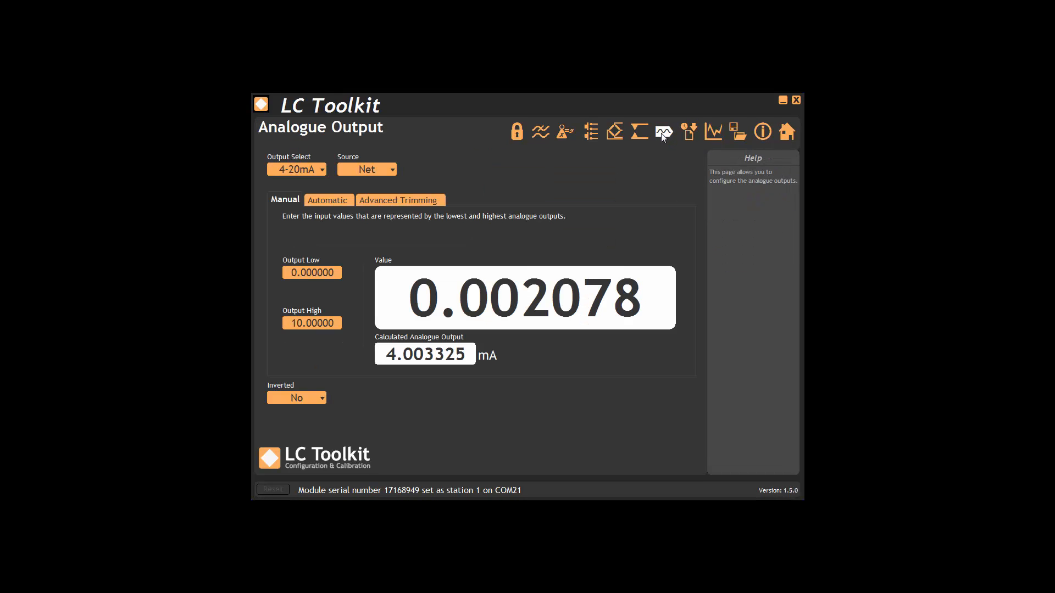
click(329, 200)
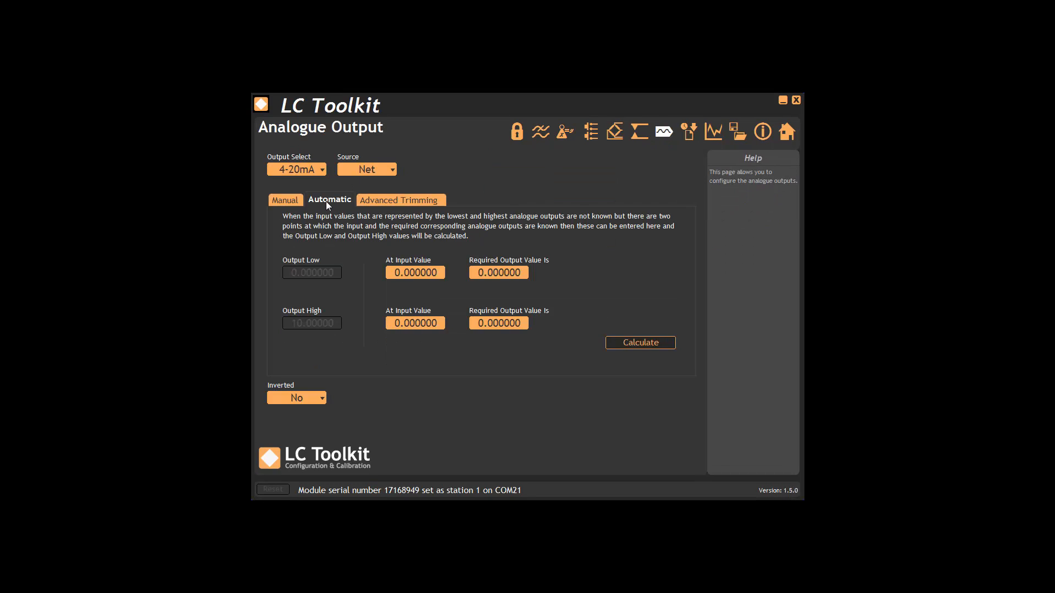
click(400, 200)
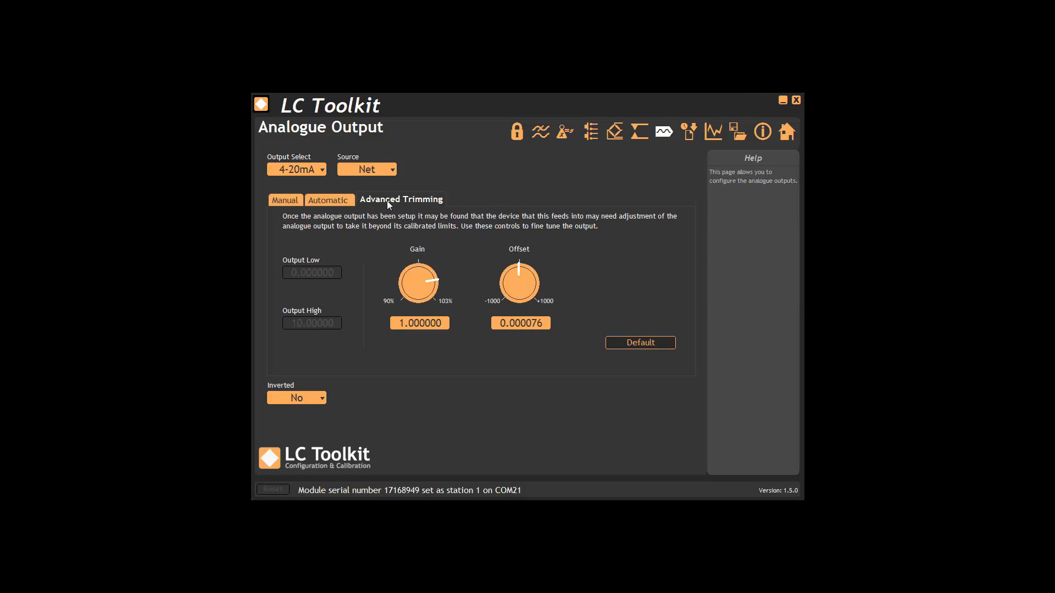
click(284, 199)
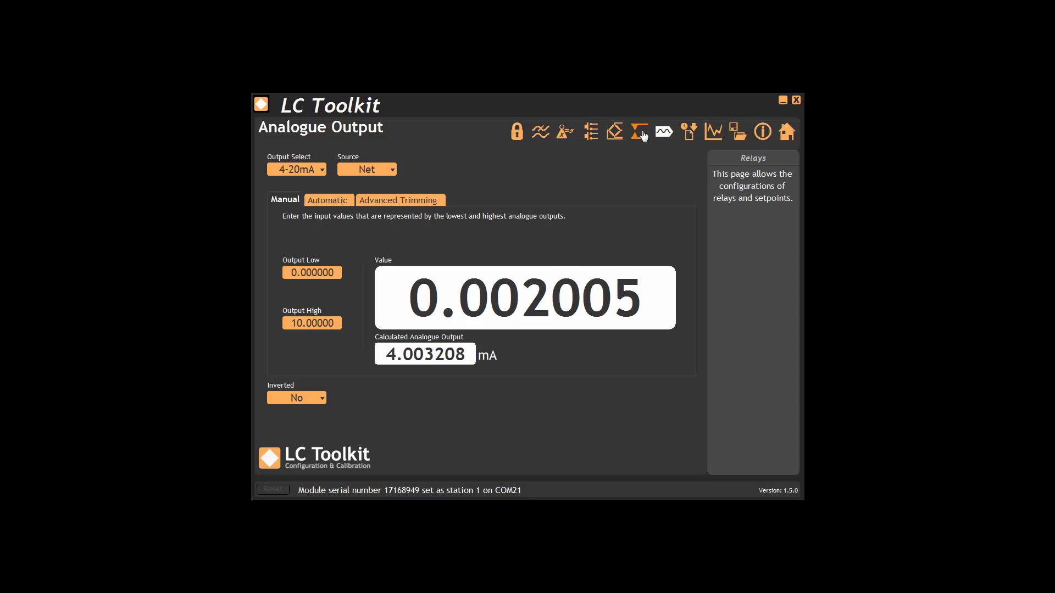
Show the Relays page: relay 1 latched at setpoint 2, relay 2 inverted at 5.
click(638, 132)
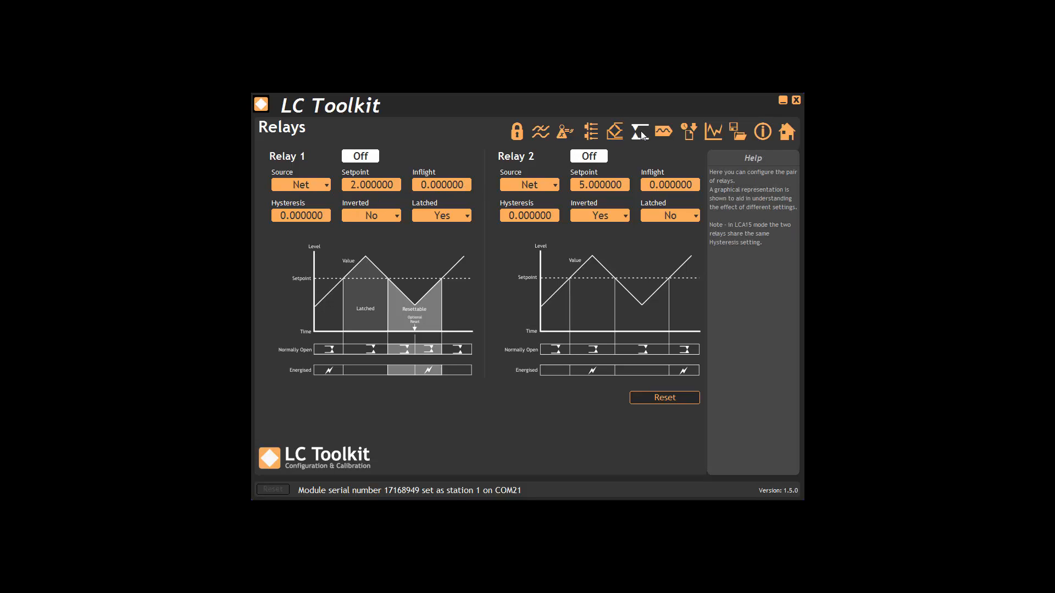
Open the Measurement value overview and keep the display source set to Net.
click(613, 132)
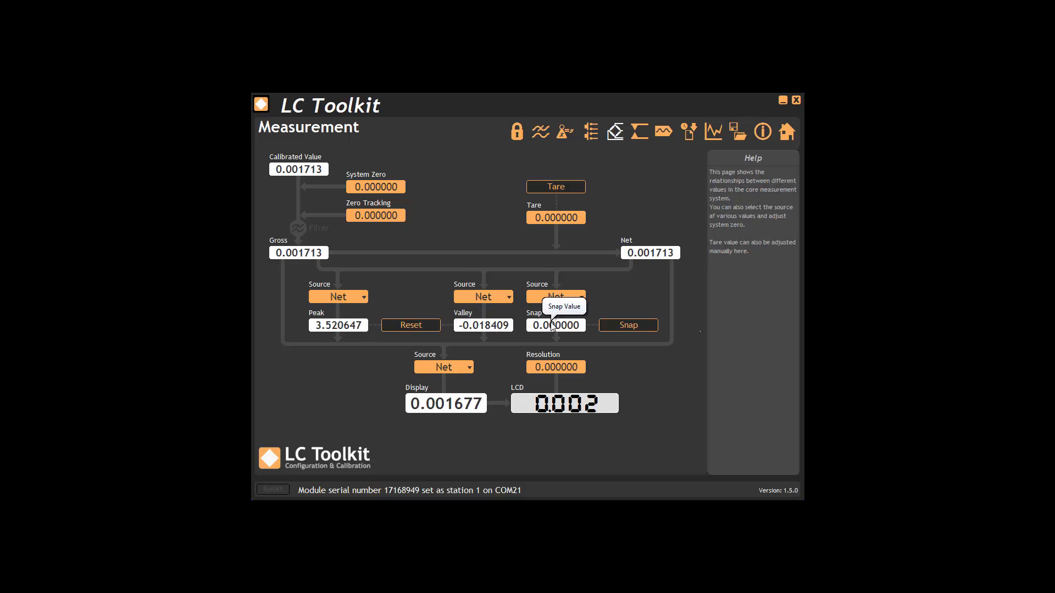
click(443, 367)
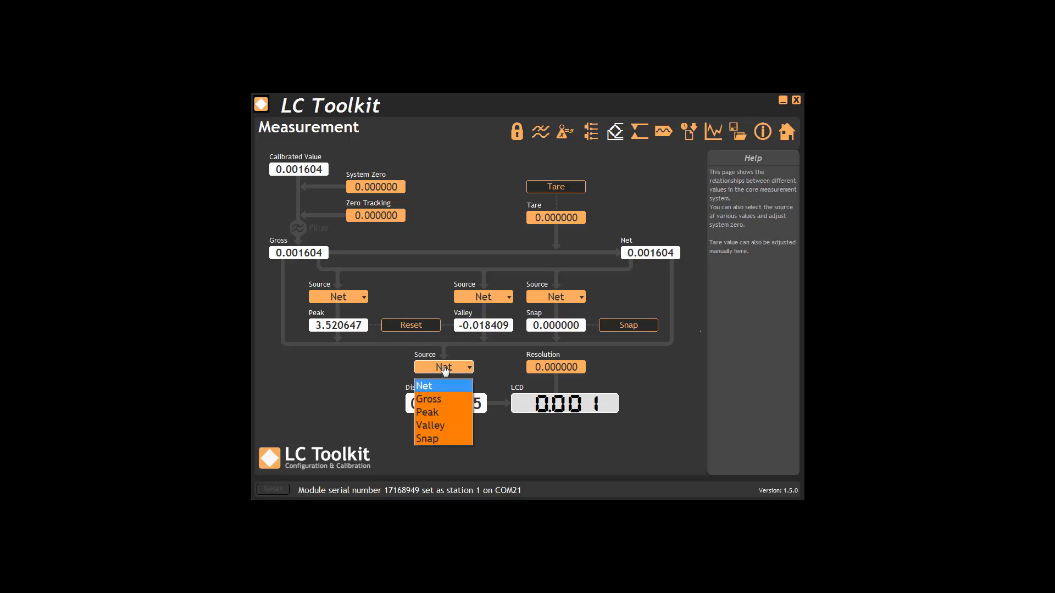
click(424, 386)
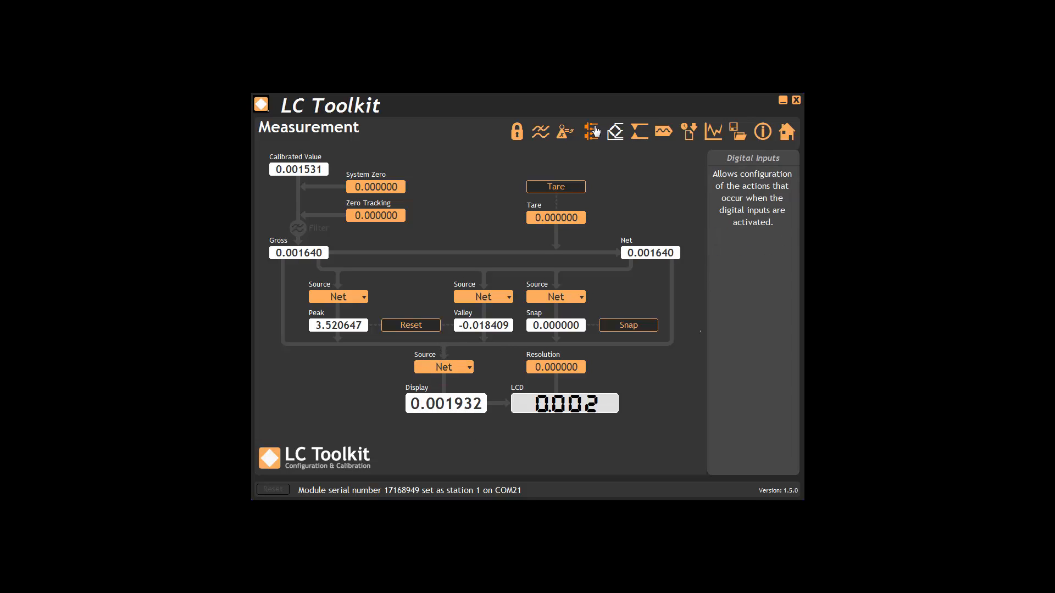
Show Digital Inputs: input 1 Relay Reset, input 2 Display Gross, both off.
click(591, 131)
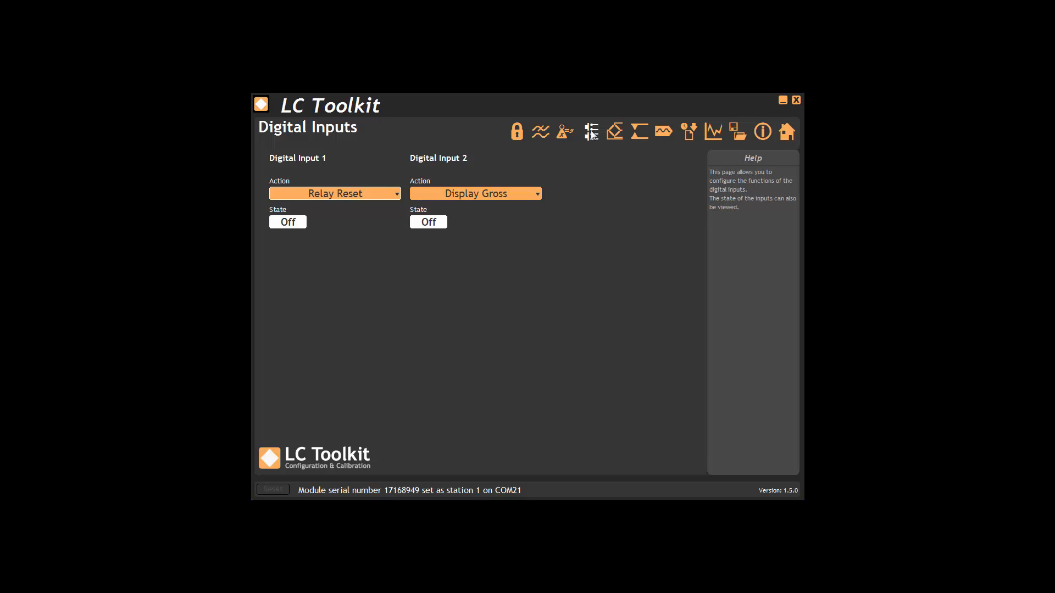
Open the Calibration page and keep 2 measurement points.
click(564, 132)
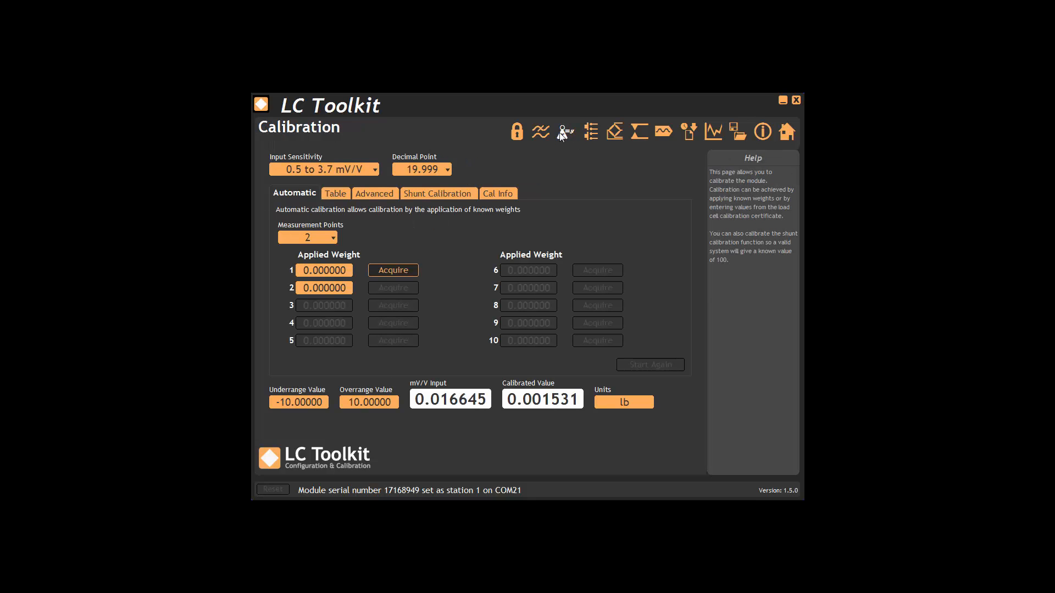
click(307, 237)
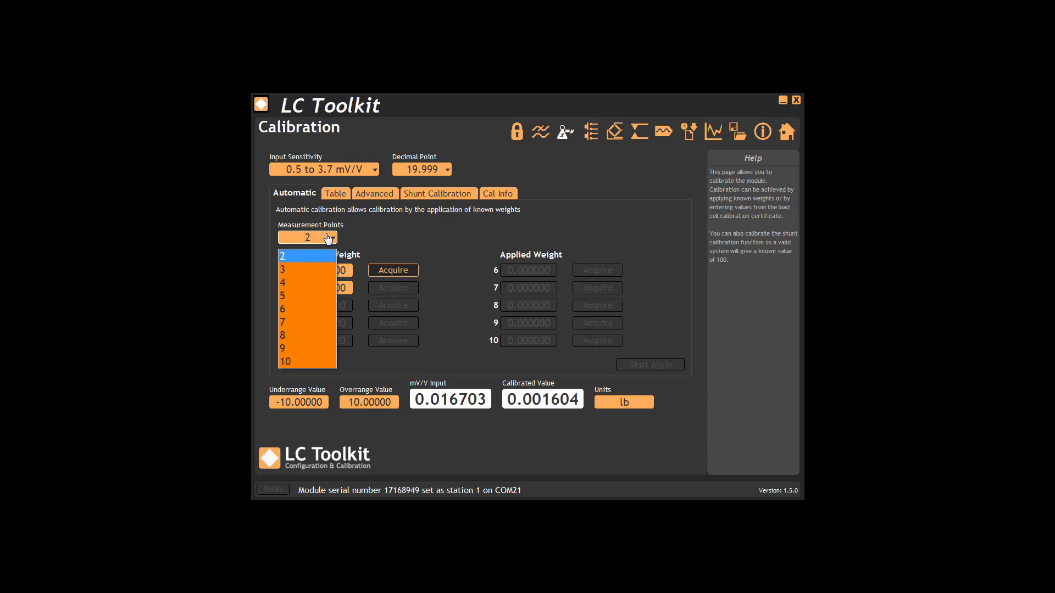
click(306, 255)
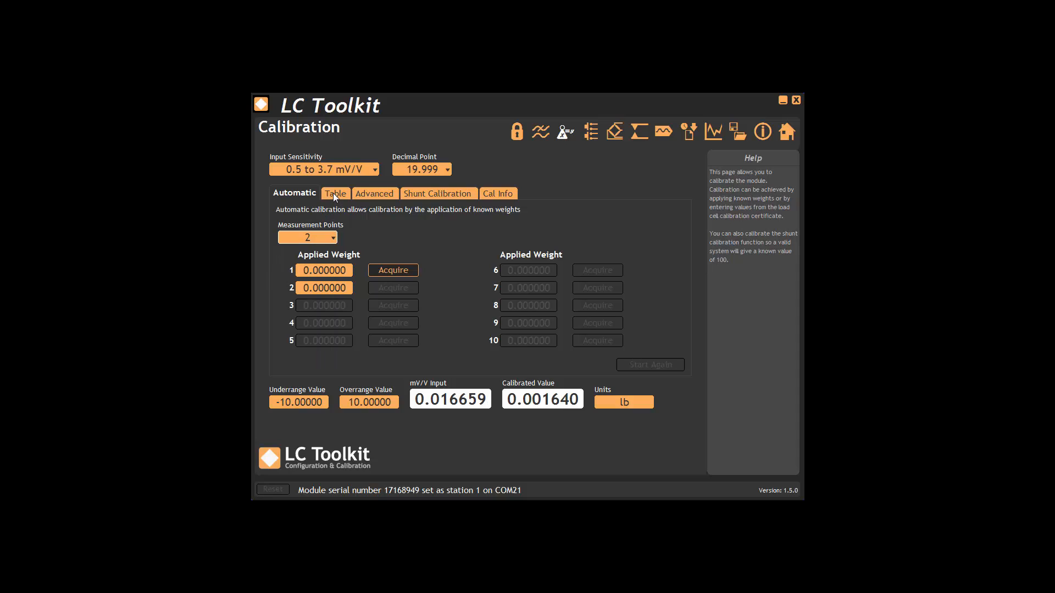
Step through the Table, Advanced and Shunt Calibration tabs to Cal Info (17 October 2016, counter 551).
click(335, 194)
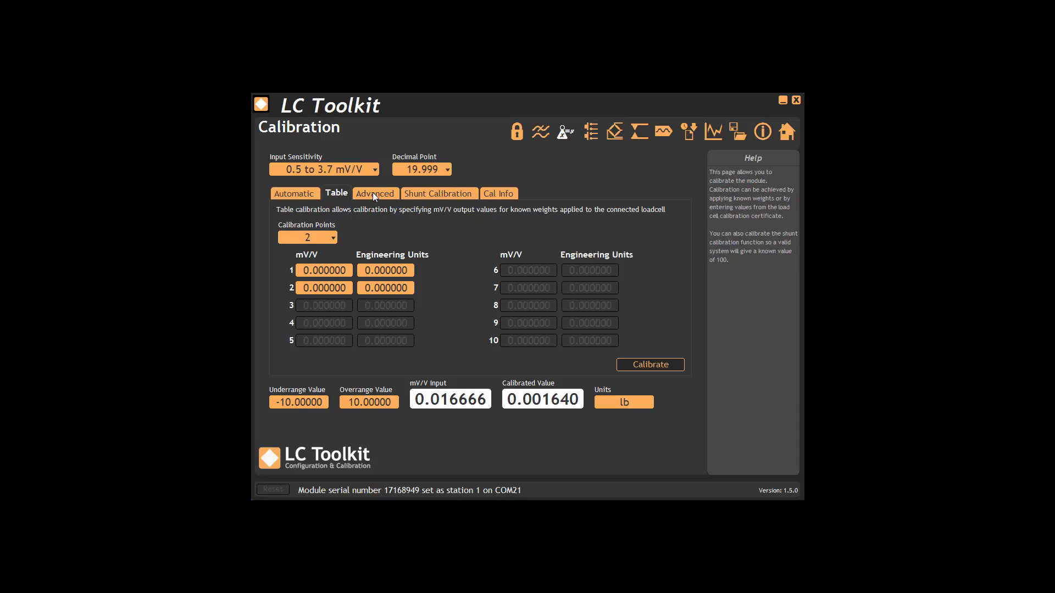
click(375, 194)
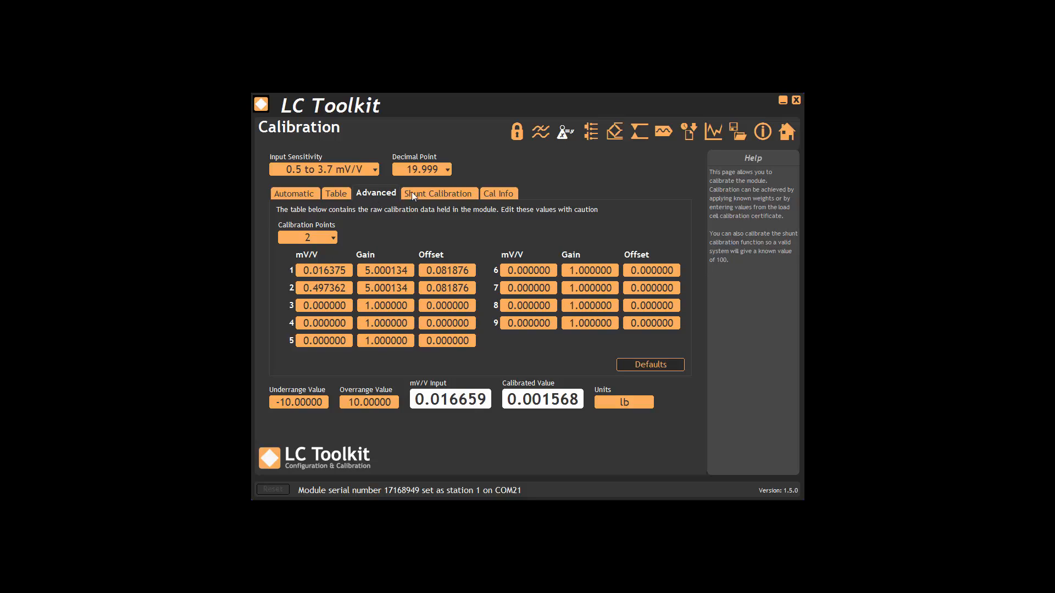
click(438, 192)
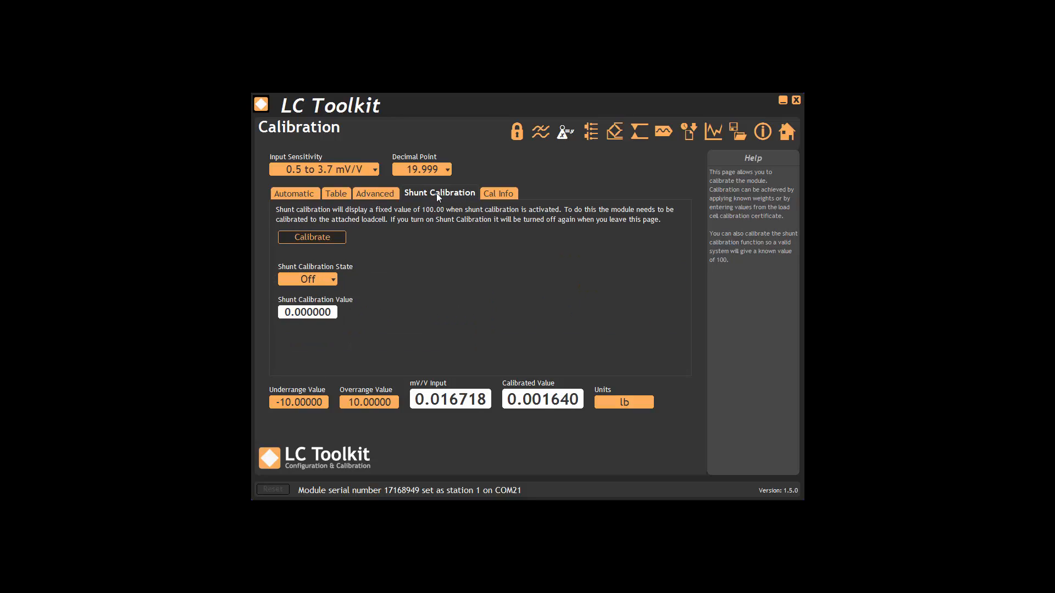
click(498, 193)
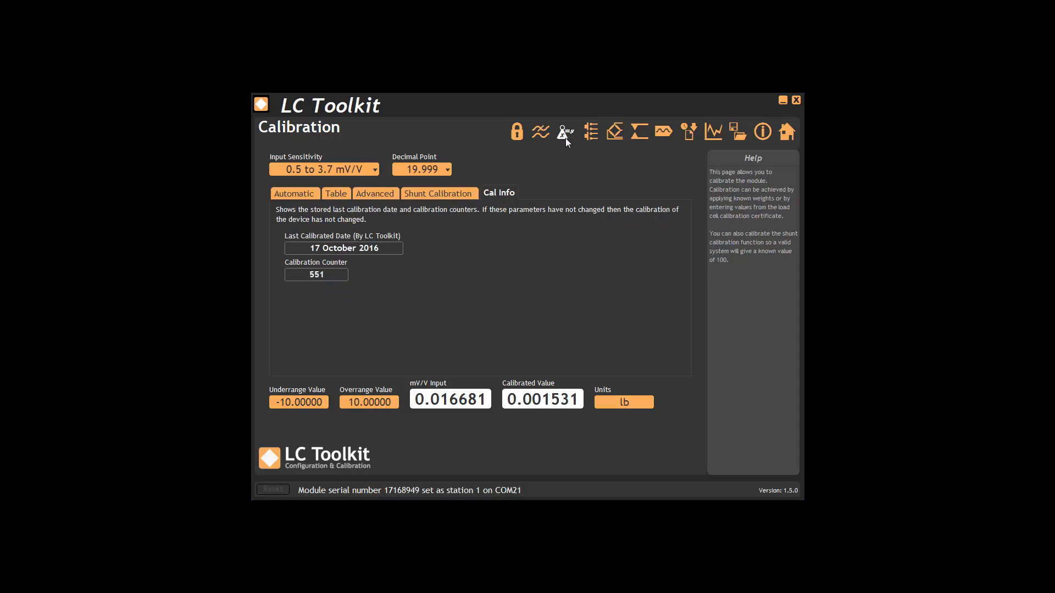
Show Filtering: 80 samples per second, block averaging, recursive filter disabled.
click(540, 131)
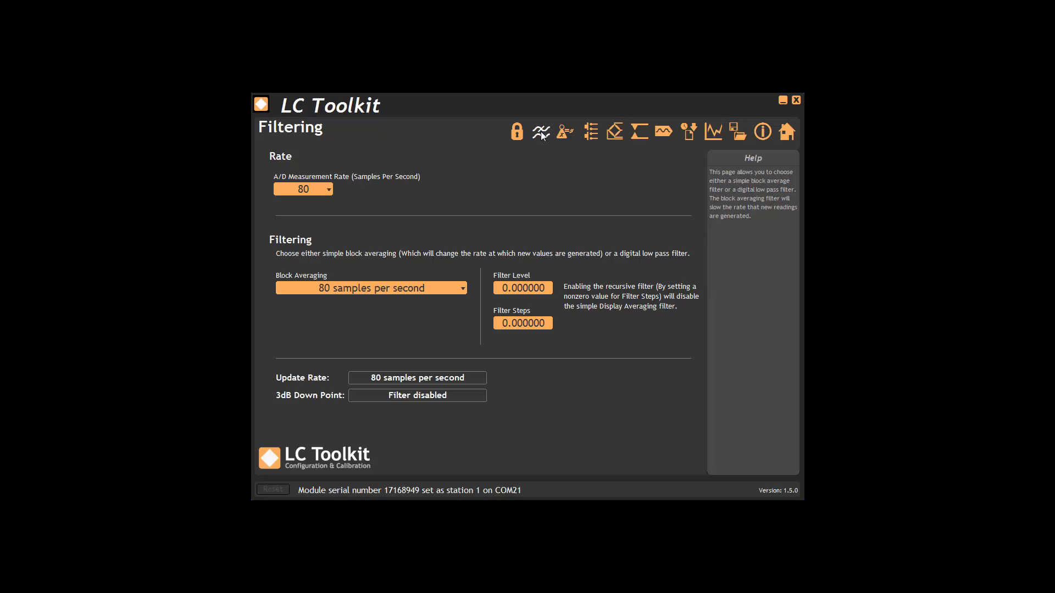
Check the Lock page, keep the Calibration Page hidden, and return to Information (0.001 lb).
click(516, 131)
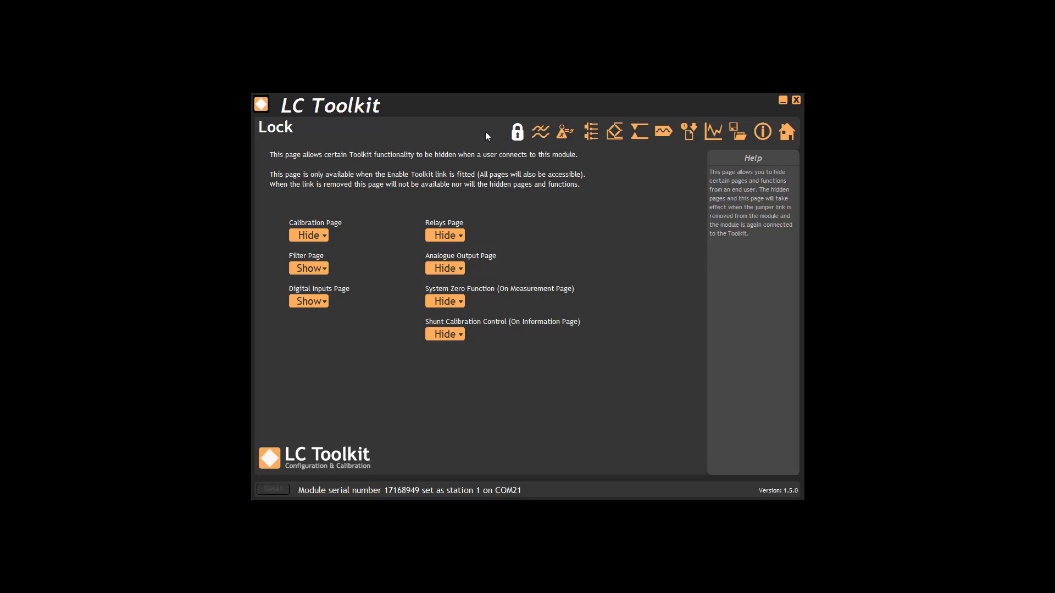
click(309, 234)
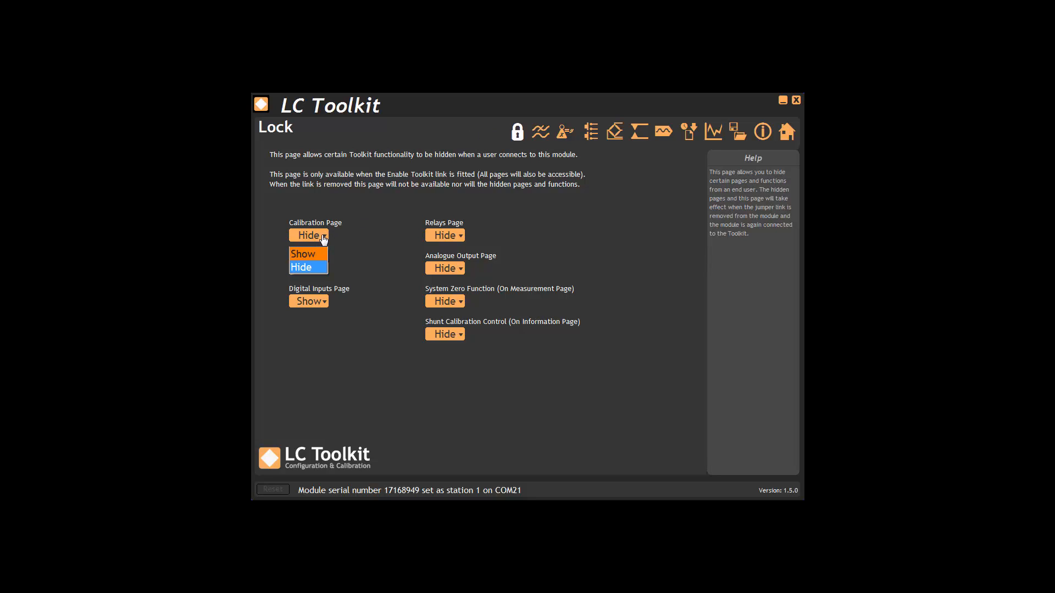
click(302, 266)
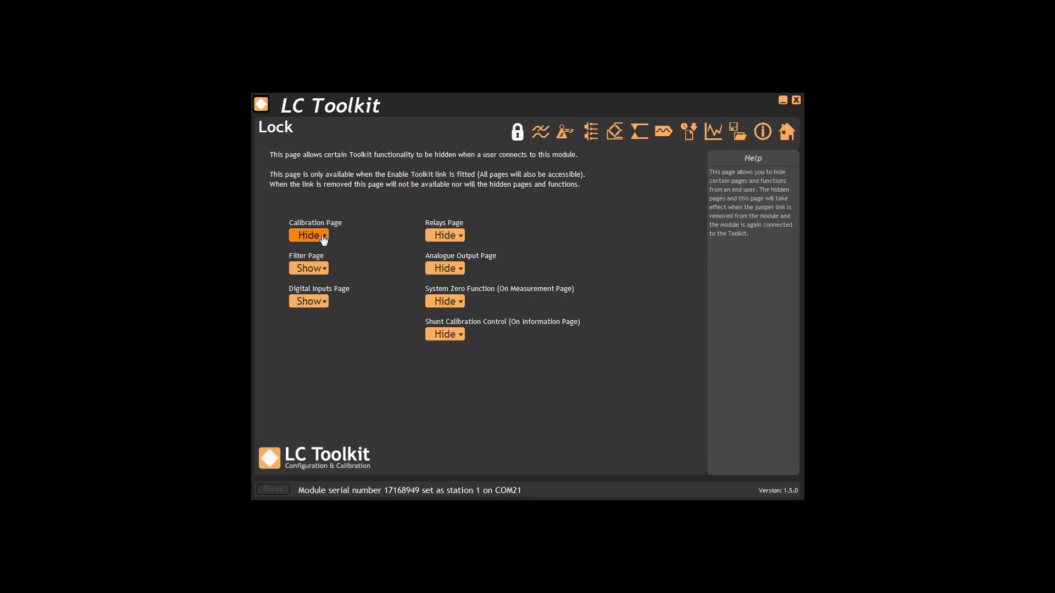
mouse_move(384, 176)
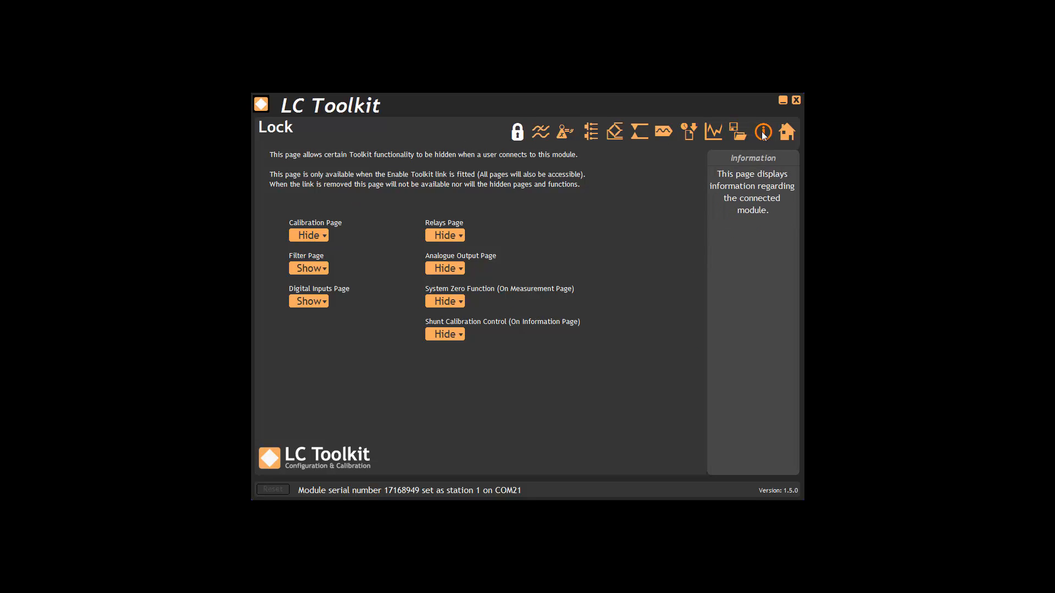
click(763, 131)
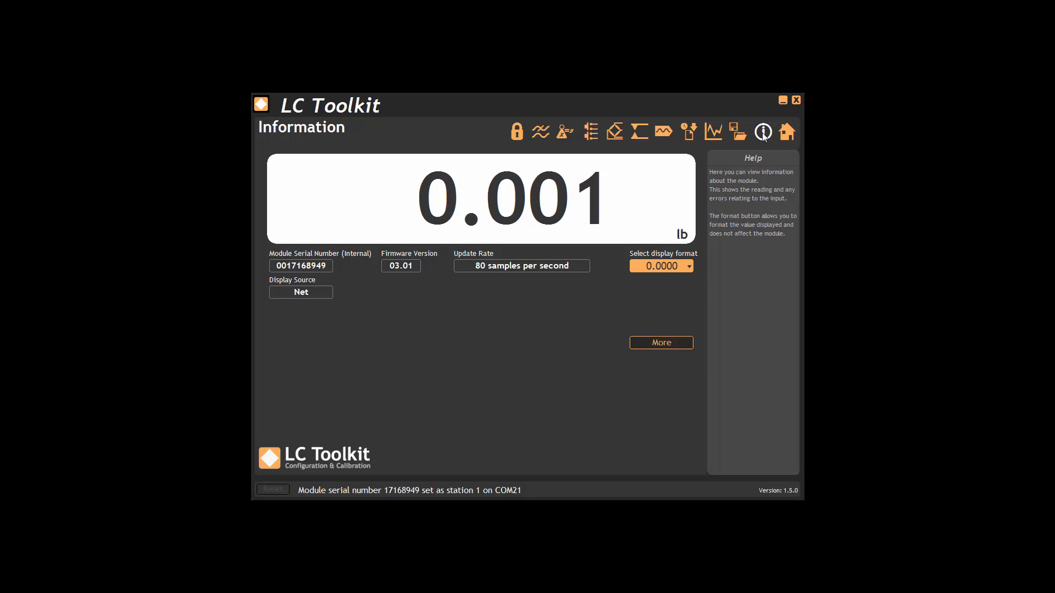